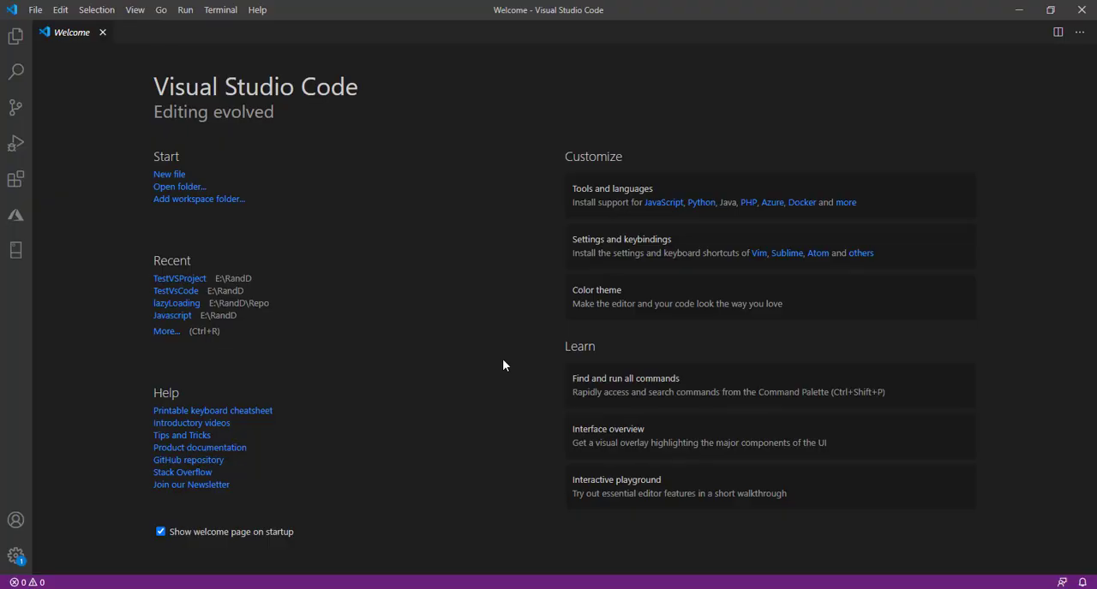
{"action": "mouse_move", "coordinate": [513, 360]}
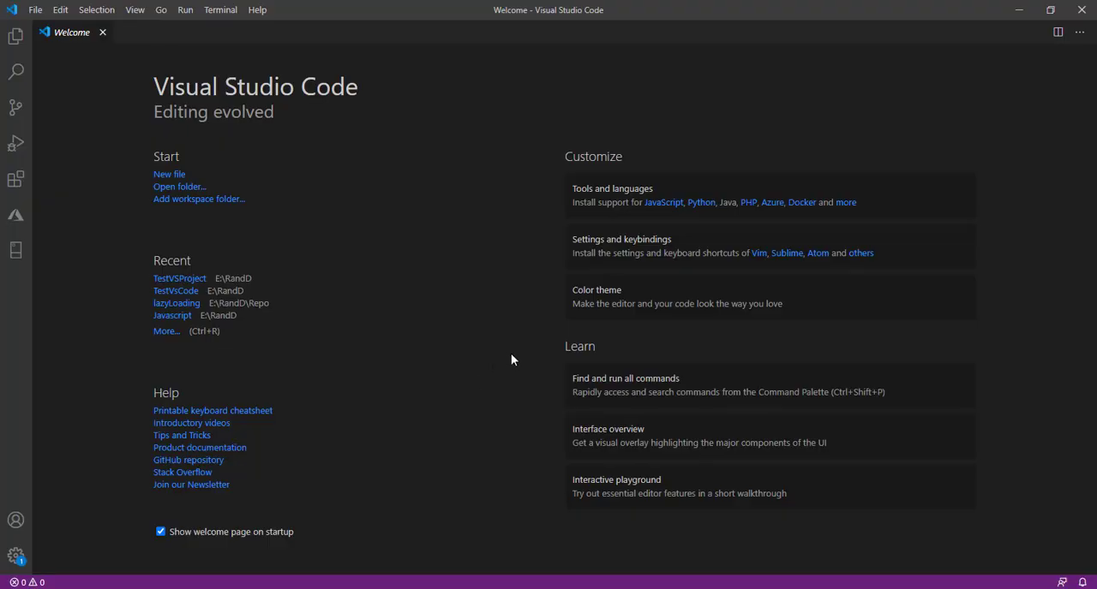
{"action": "mouse_move", "coordinate": [334, 188]}
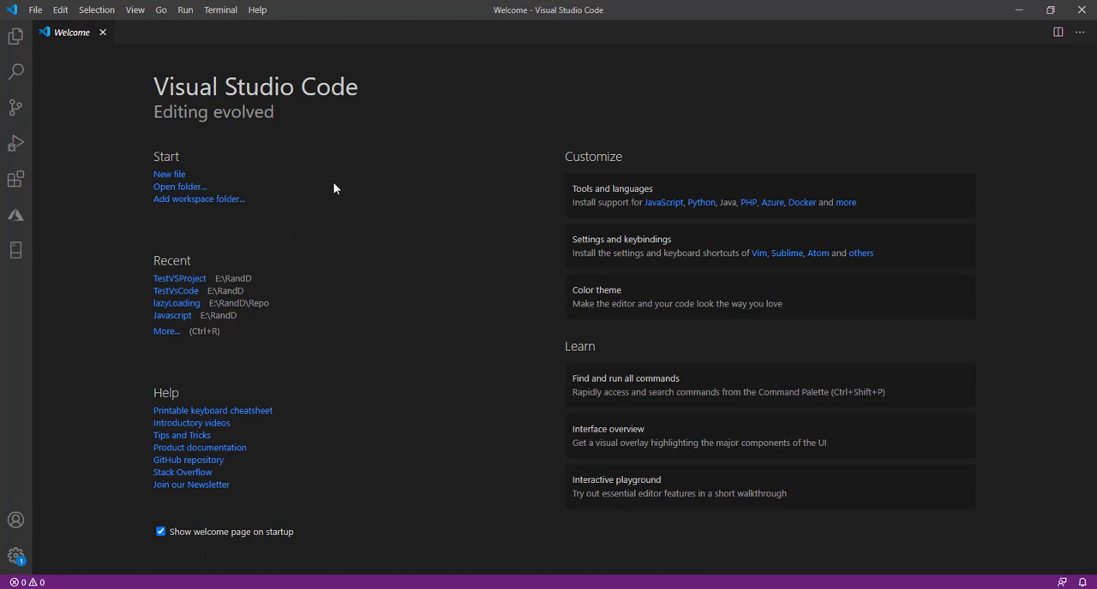
{"action": "mouse_move", "coordinate": [321, 182]}
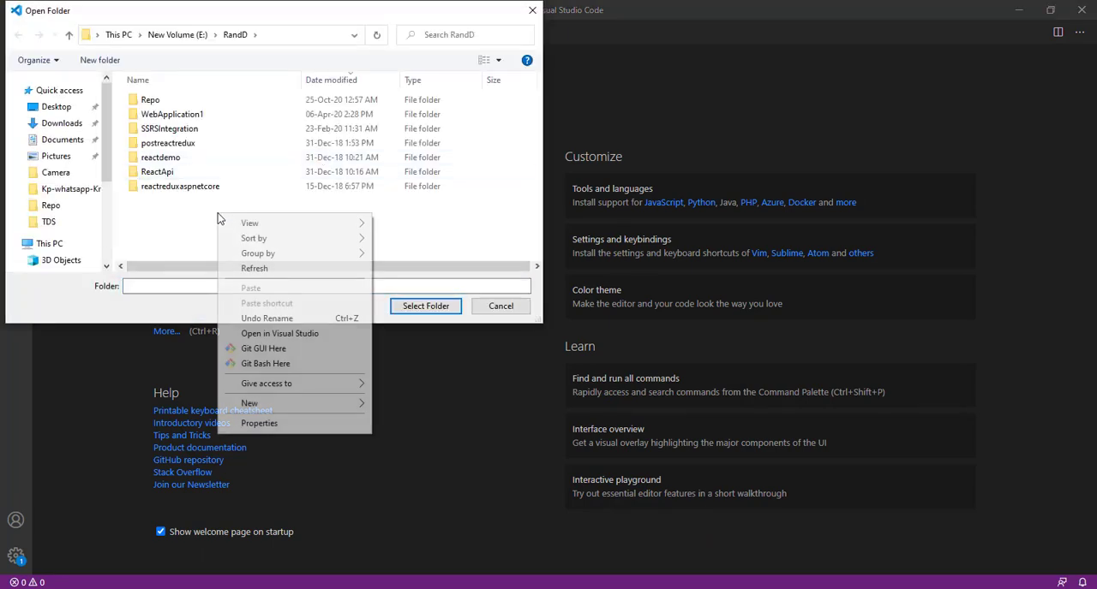
Create a new folder named TestVSCode inside RandD and open it as the workspace.
{"action": "left_click", "coordinate": [250, 403]}
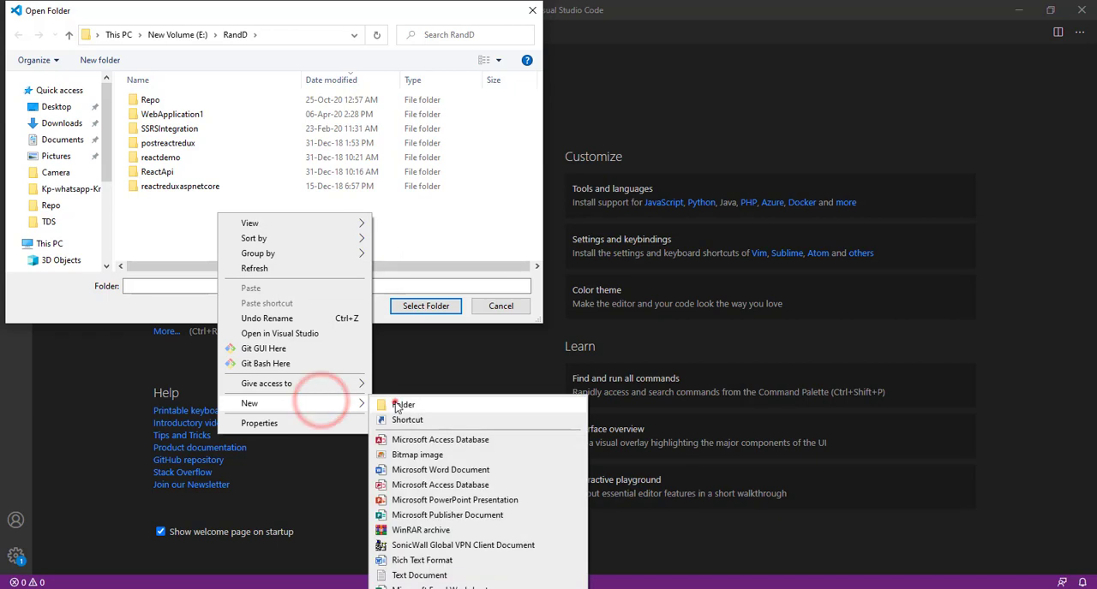
{"action": "left_click", "coordinate": [404, 404]}
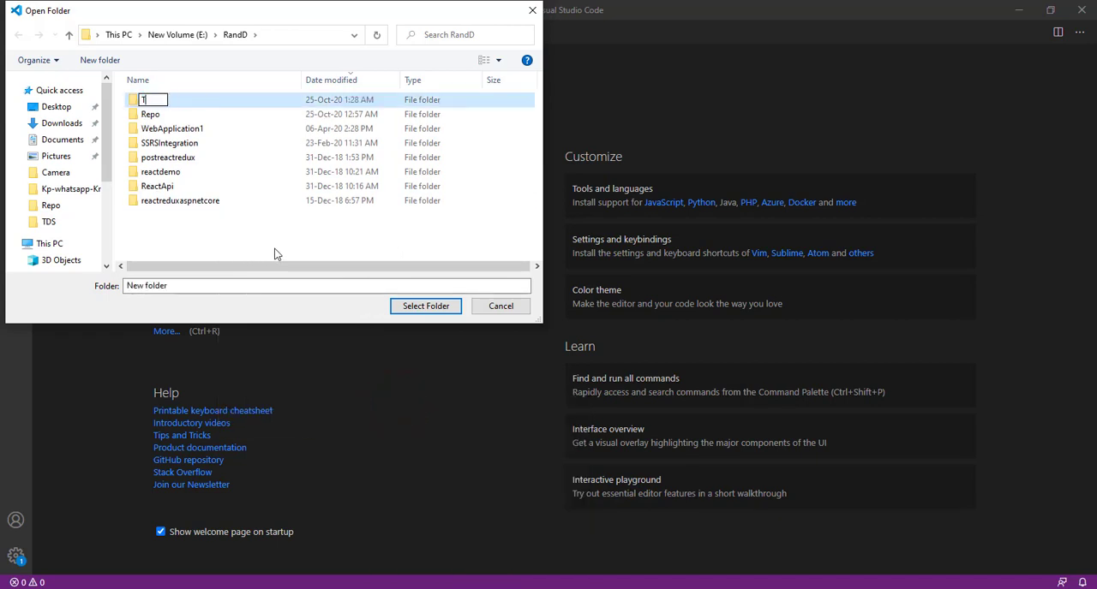
{"action": "type", "text": "TestVSCode"}
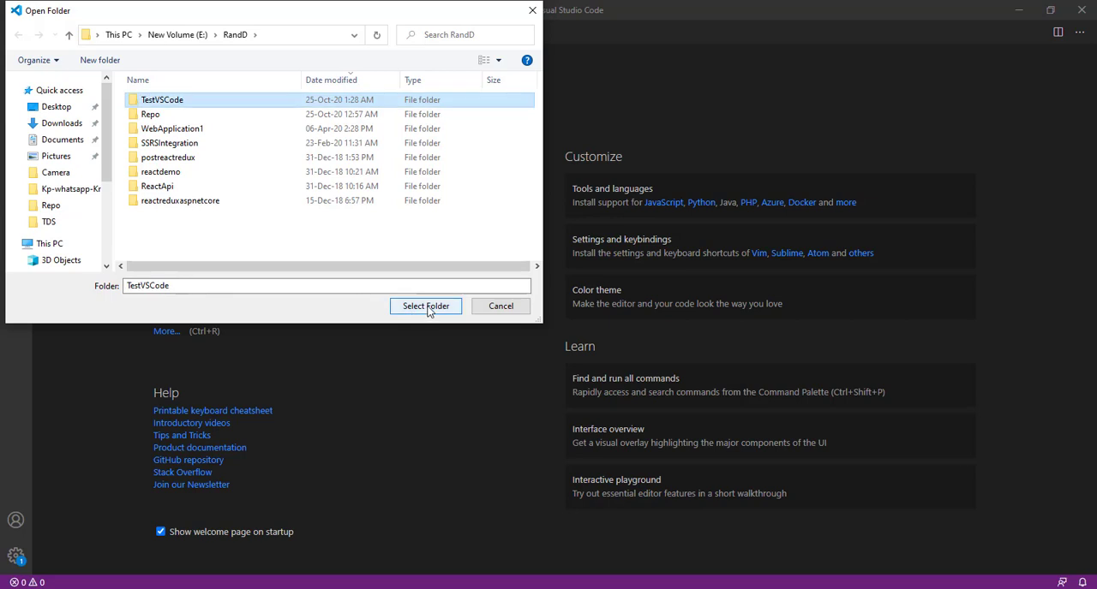
{"action": "left_click", "coordinate": [425, 306]}
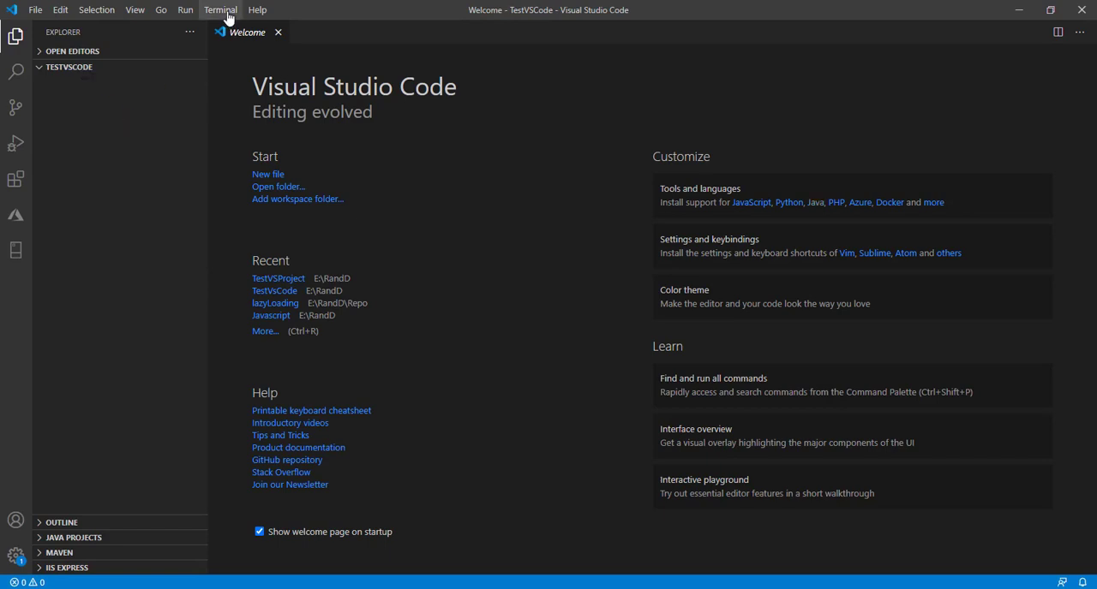
Open a new PowerShell terminal and run dotnet -h to list the SDK commands.
{"action": "left_click", "coordinate": [221, 10]}
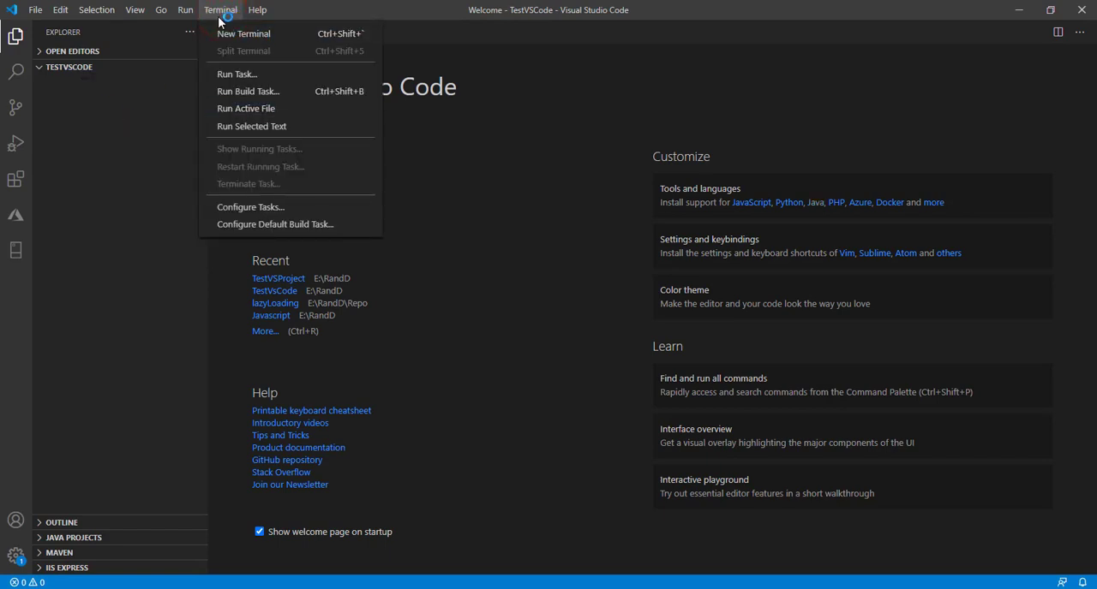
{"action": "left_click", "coordinate": [243, 33]}
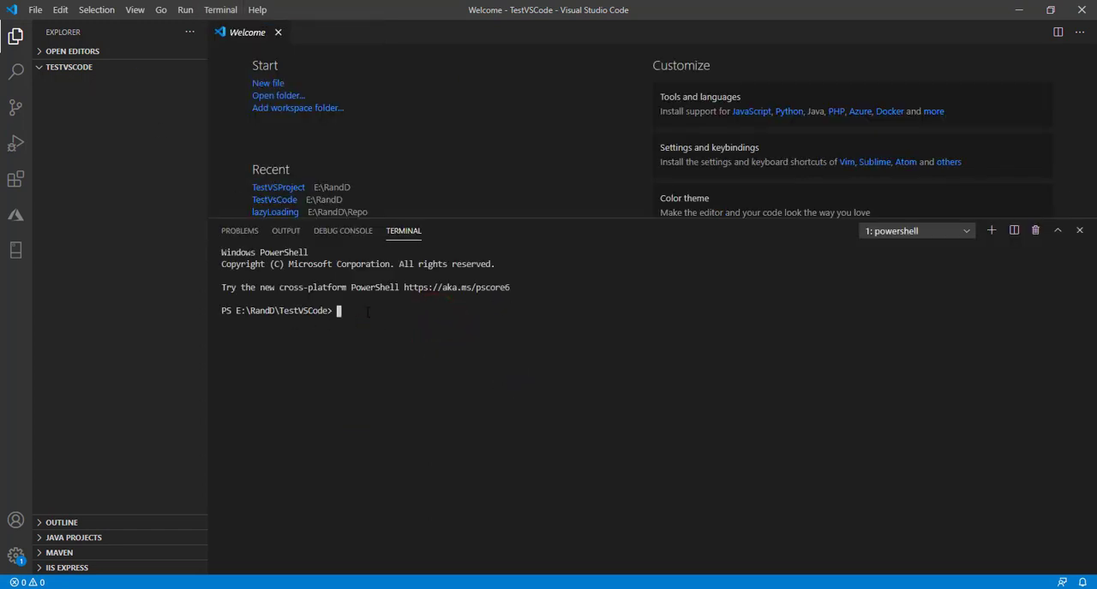
{"action": "type", "text": "dot"}
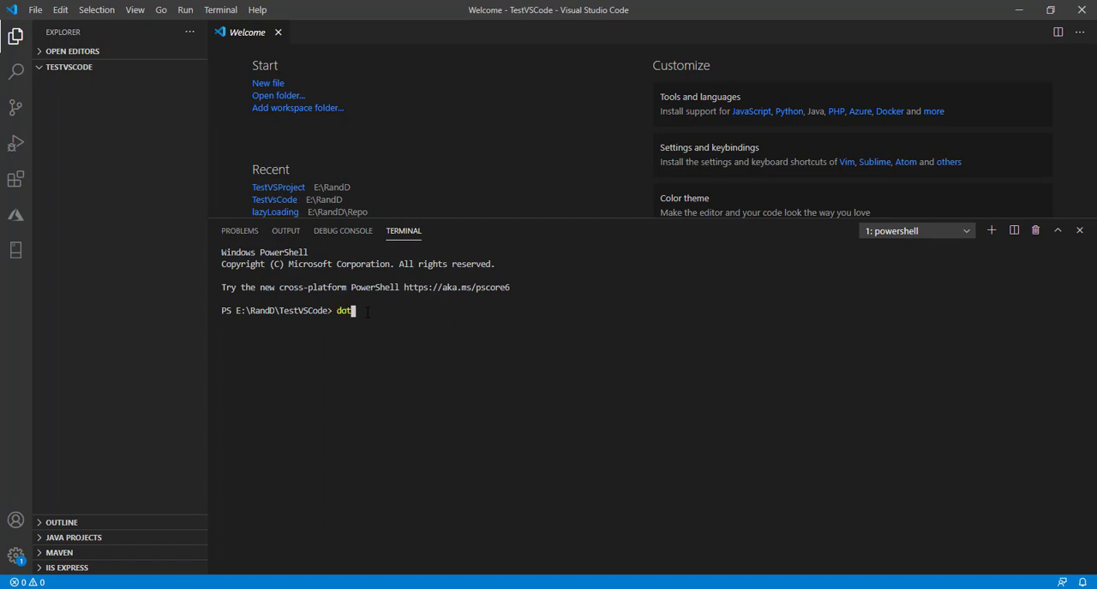
{"action": "type", "text": "net -"}
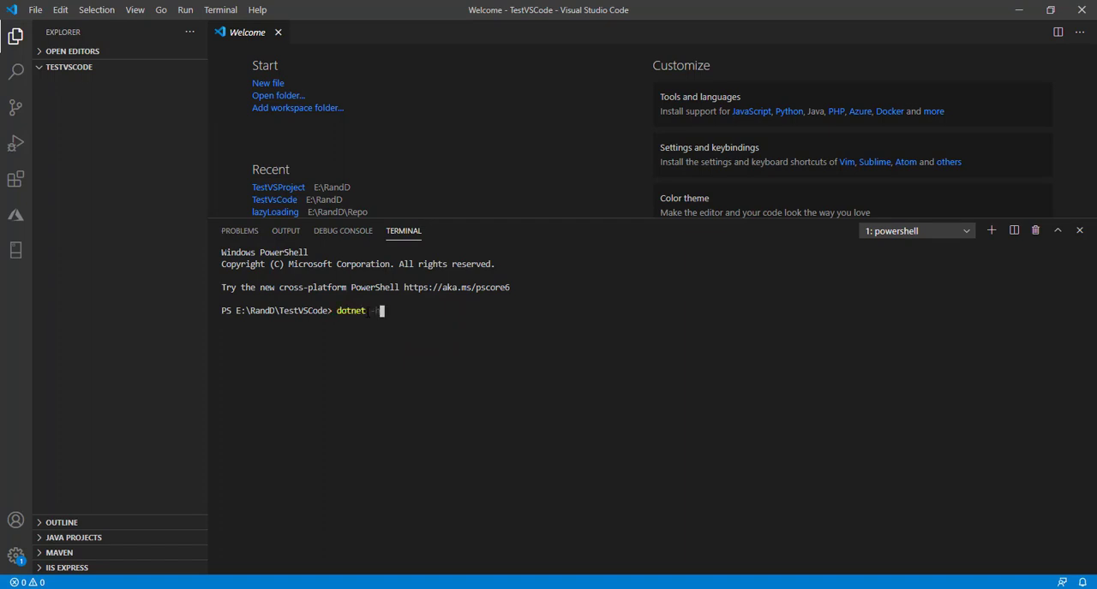
{"action": "type", "text": "-h"}
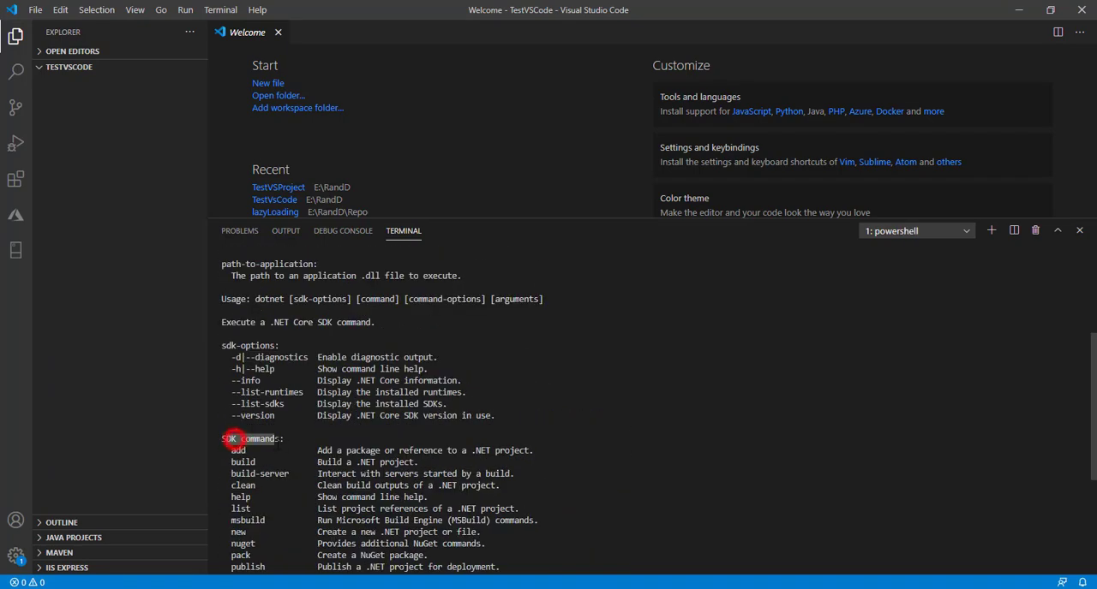
{"action": "scroll", "scroll_direction": "down", "scroll_amount": 3}
{"action": "type", "text": "do"}
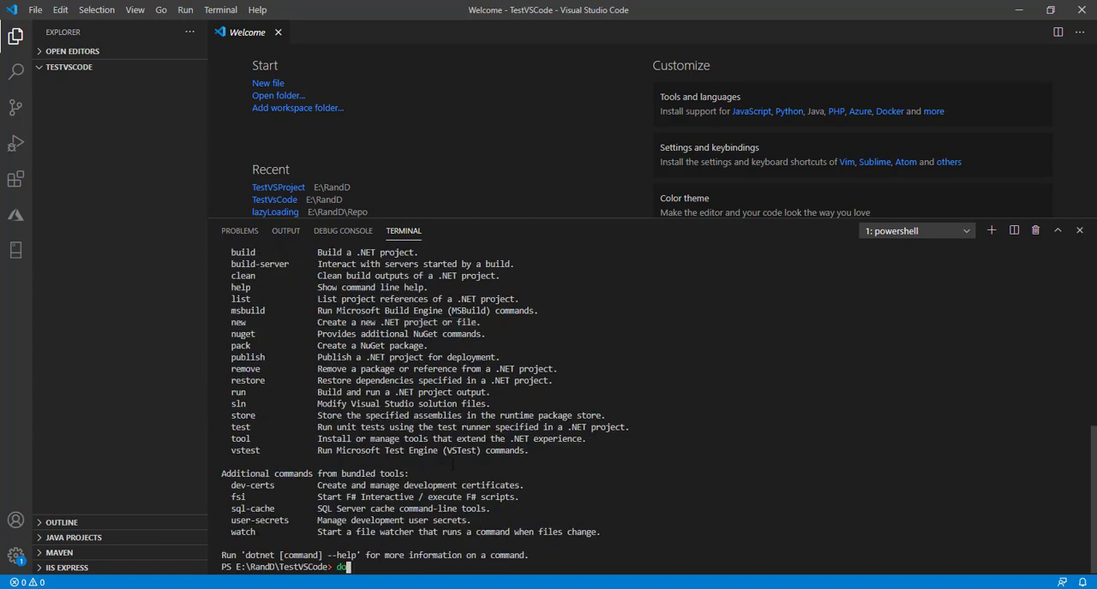
Run dotnet new to list templates and highlight ASP.NET Core Web App (Model-View-Controller).
{"action": "type", "text": "tnet"}
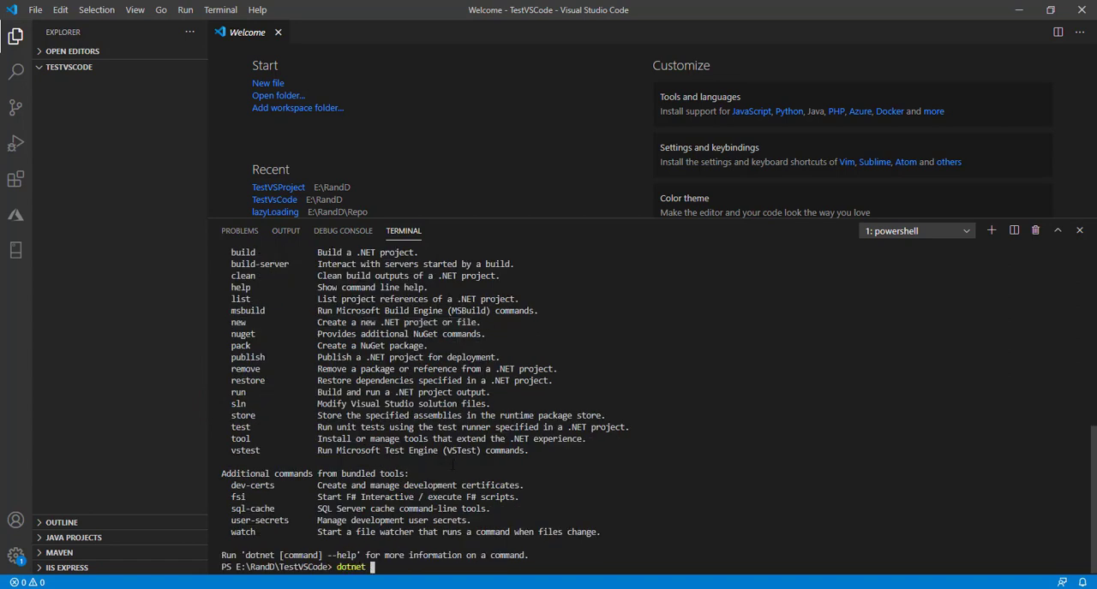
{"action": "type", "text": "new"}
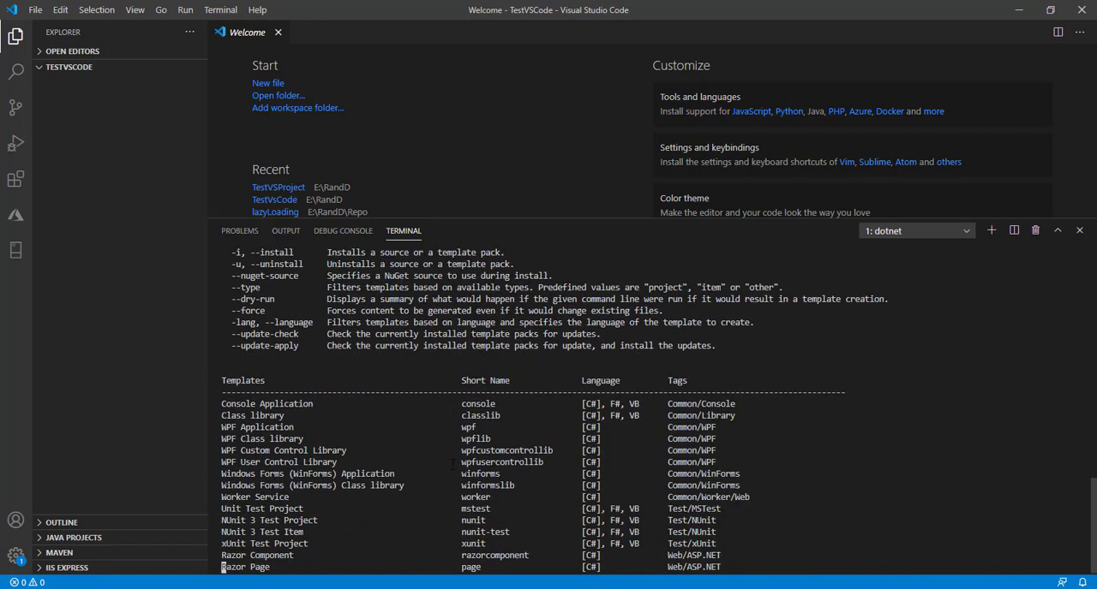
{"action": "scroll", "scroll_direction": "down", "scroll_amount": 3}
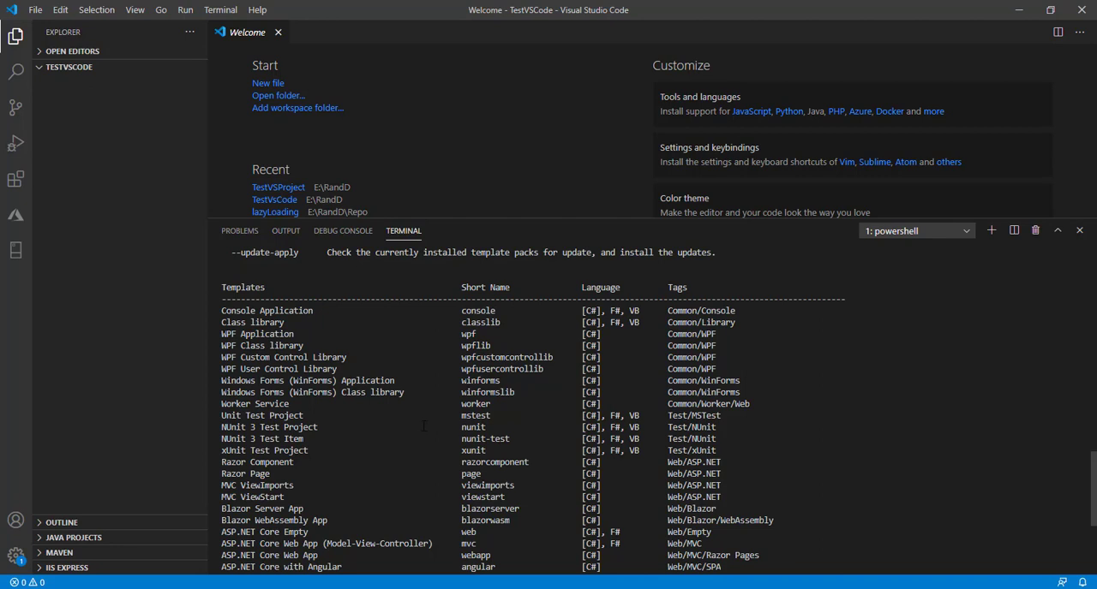
{"action": "scroll", "scroll_direction": "down", "scroll_amount": 3}
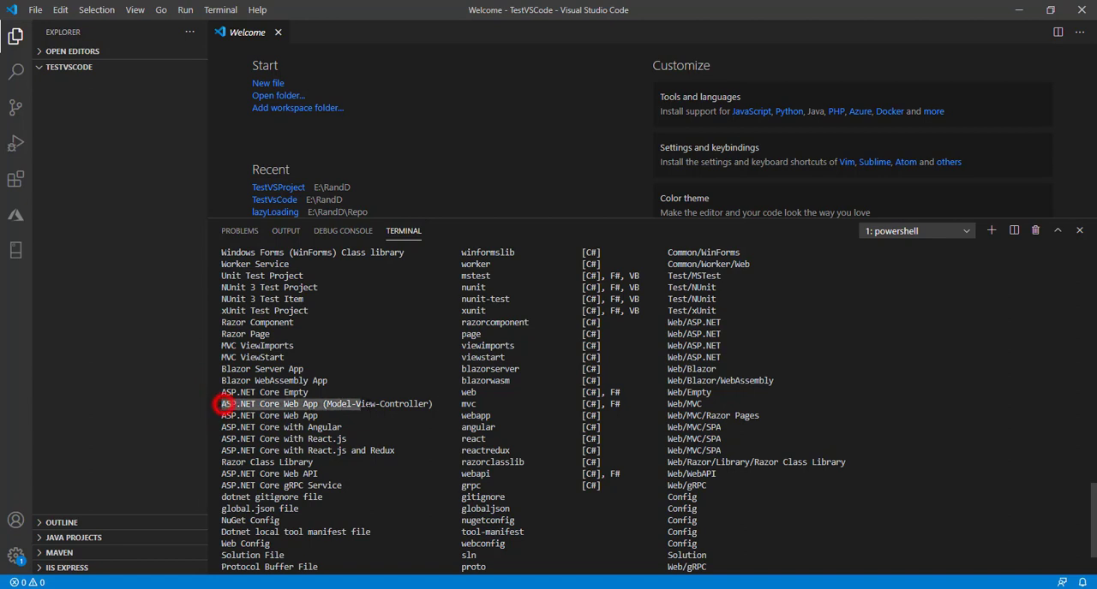
{"action": "left_click", "coordinate": [325, 404]}
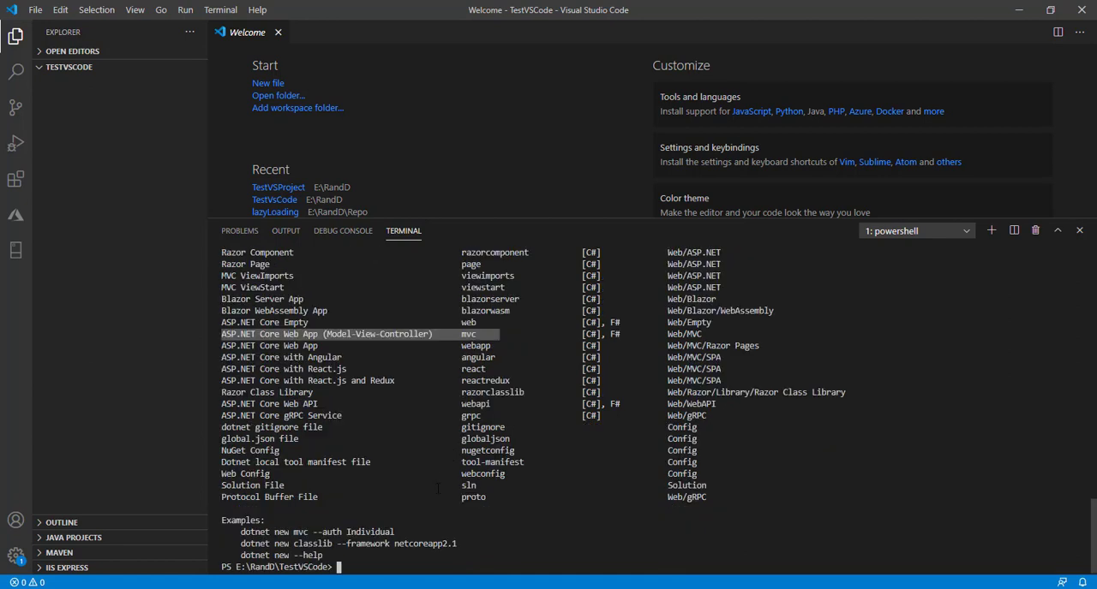
Run dotnet new mvc to generate the MVC project files.
{"action": "type", "text": "dotnet"}
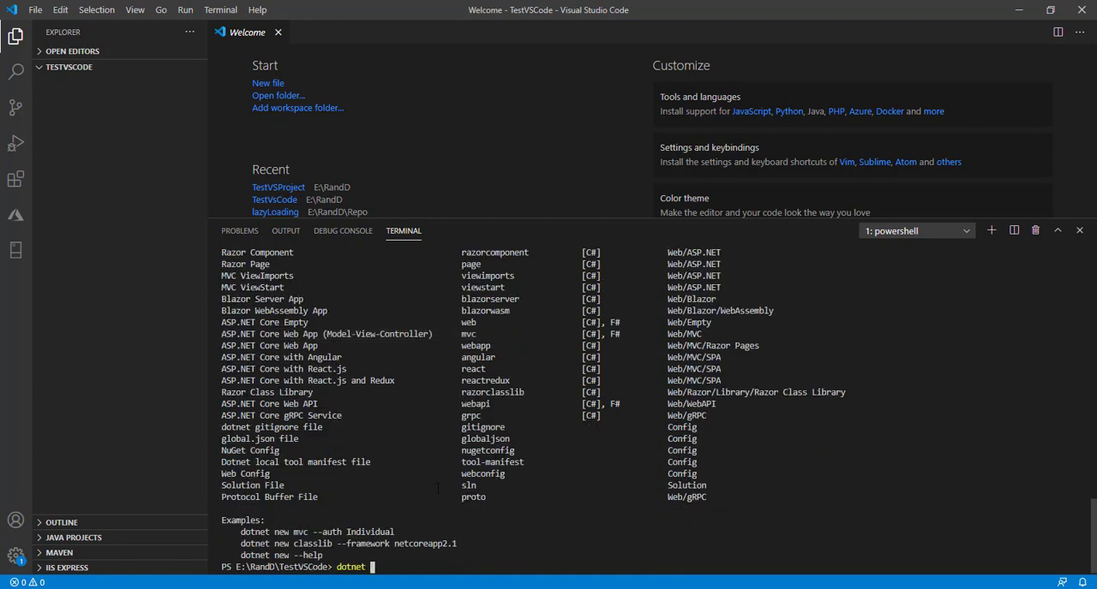
{"action": "type", "text": "new mvc"}
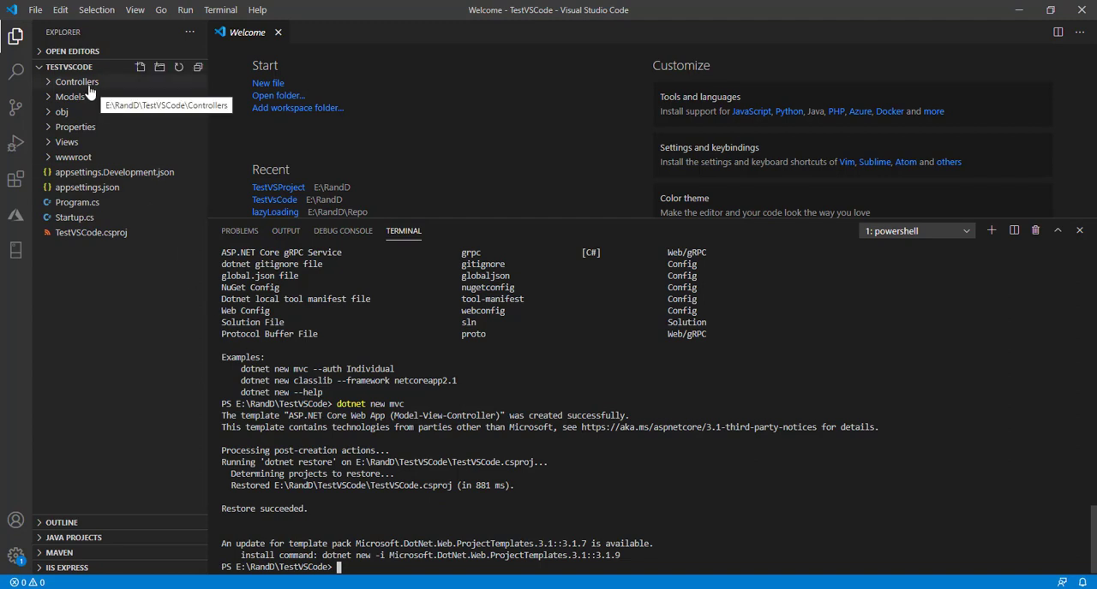
{"action": "mouse_move", "coordinate": [81, 107]}
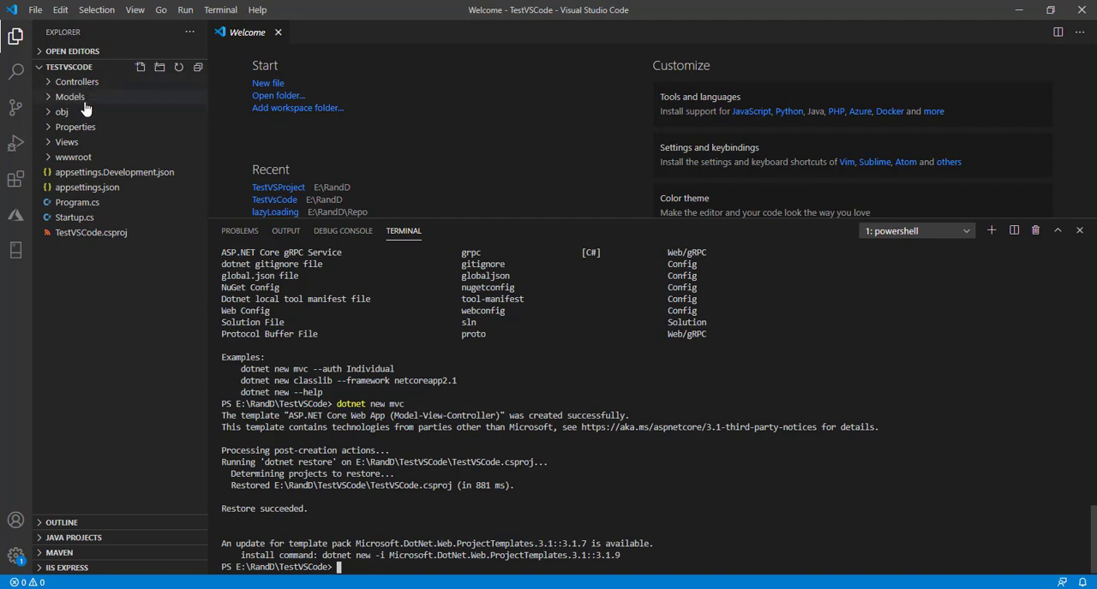
{"action": "mouse_move", "coordinate": [71, 97]}
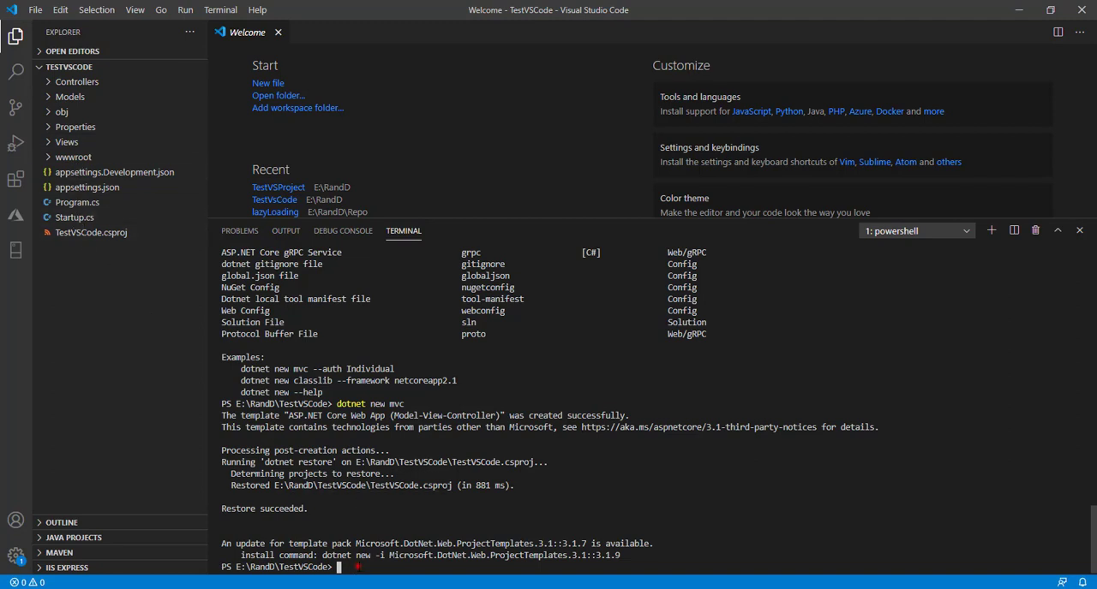
Run dotnet run to start the TestVSCode app on localhost:5001 and 5000.
{"action": "type", "text": "dotnet run"}
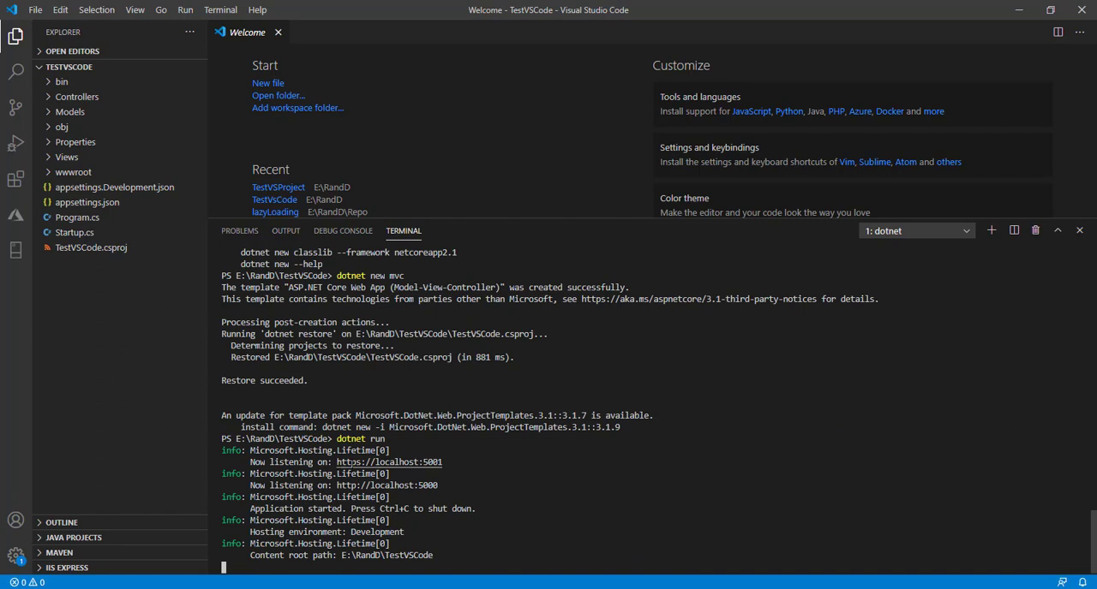
{"action": "mouse_move", "coordinate": [388, 462]}
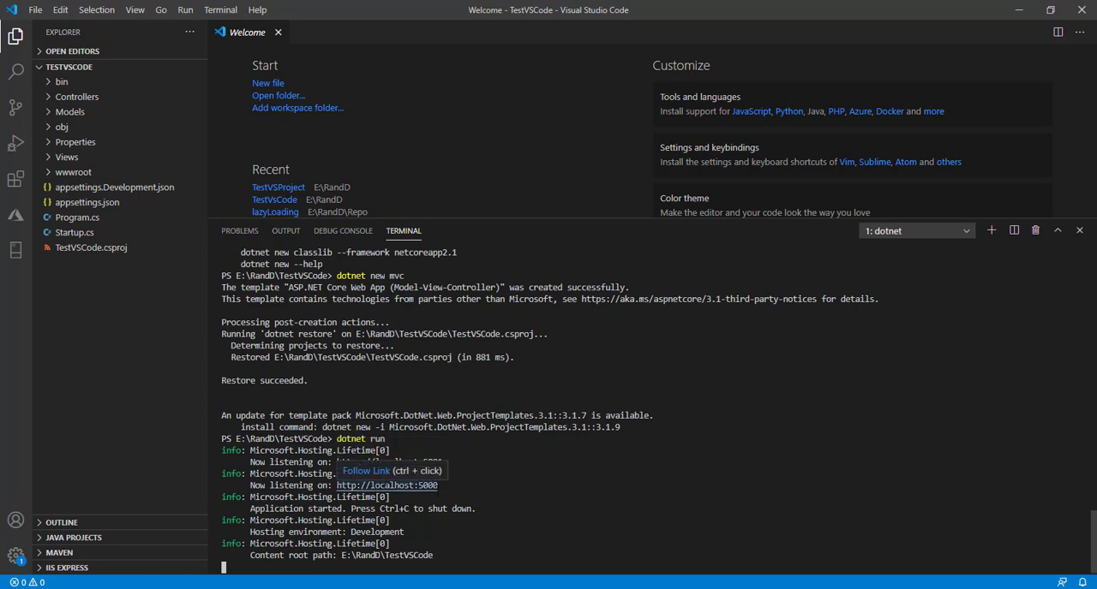
{"action": "mouse_move", "coordinate": [389, 462]}
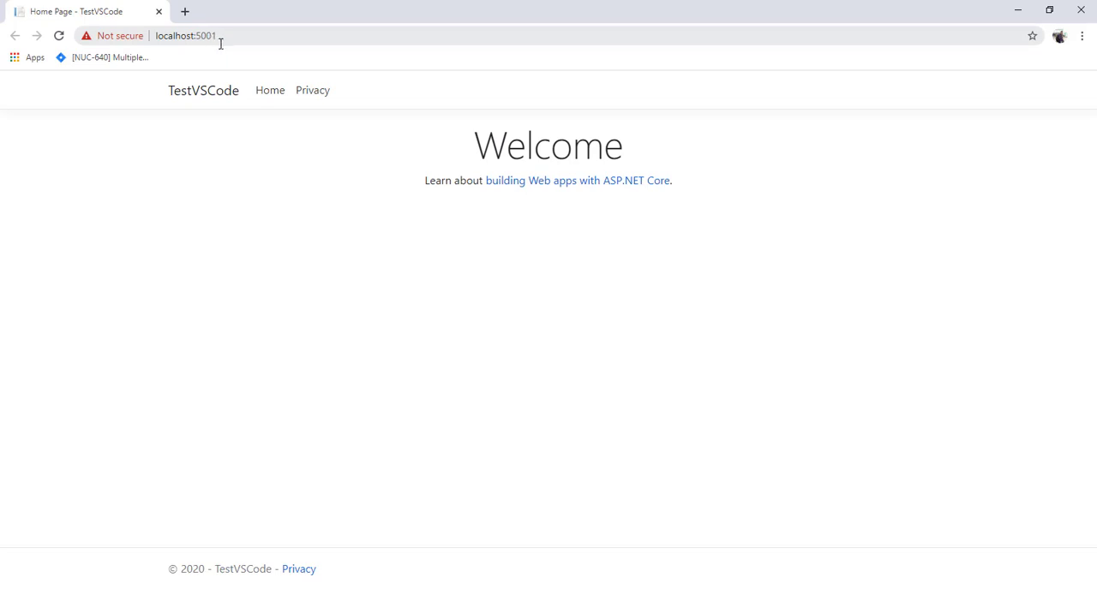
{"action": "mouse_move", "coordinate": [168, 102]}
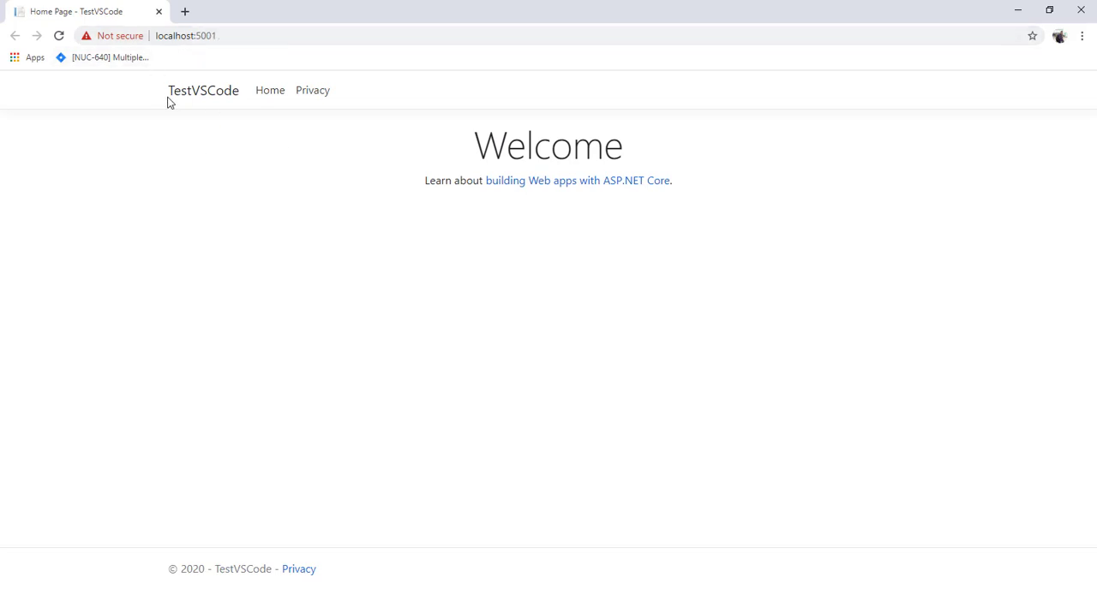
{"action": "mouse_move", "coordinate": [306, 147]}
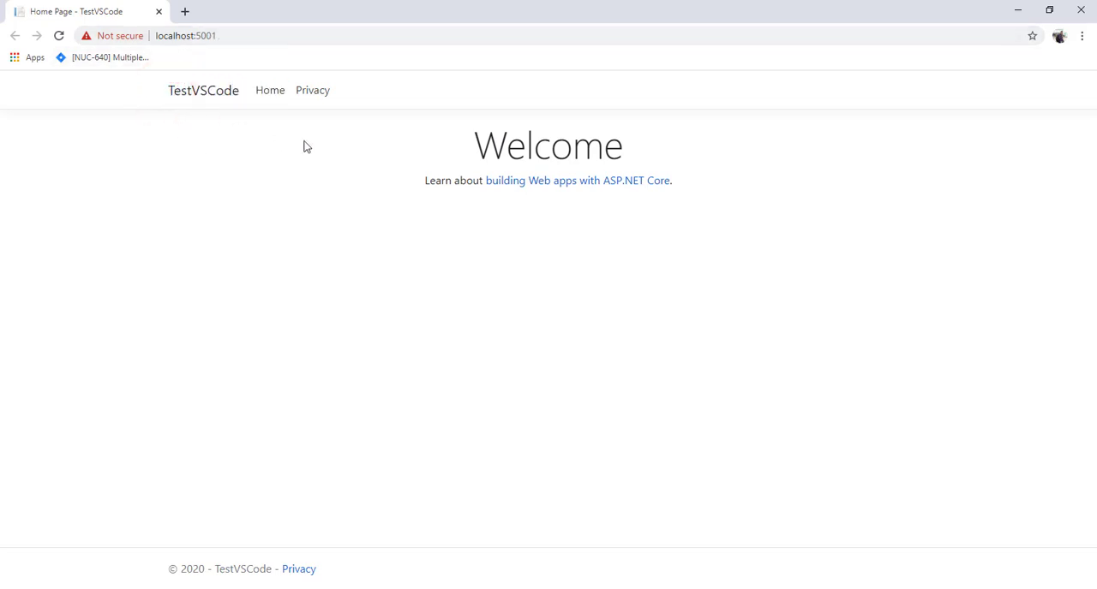
{"action": "mouse_move", "coordinate": [372, 246]}
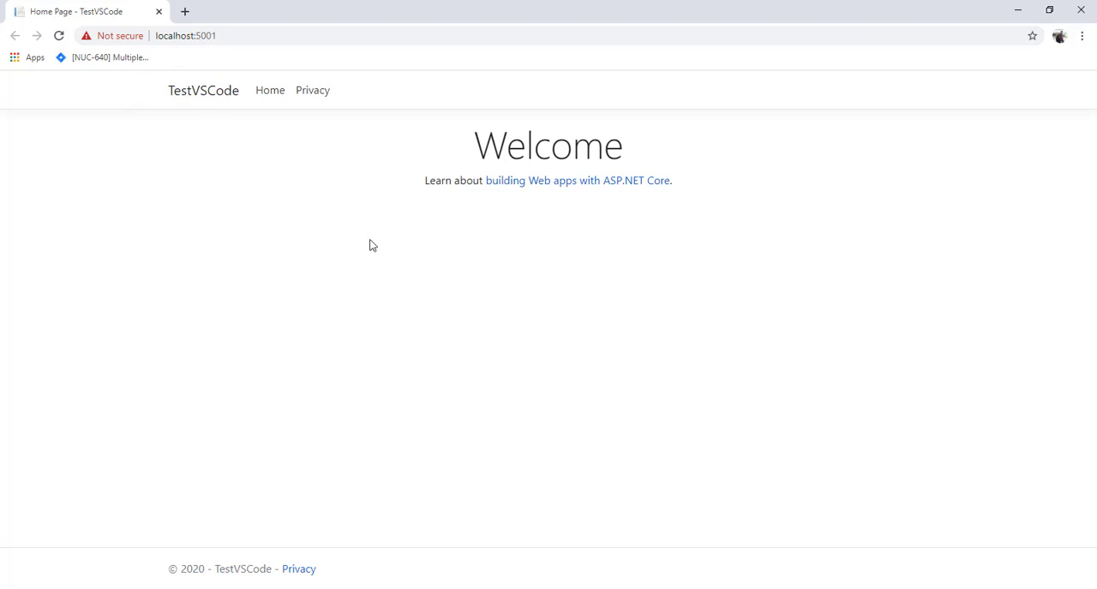